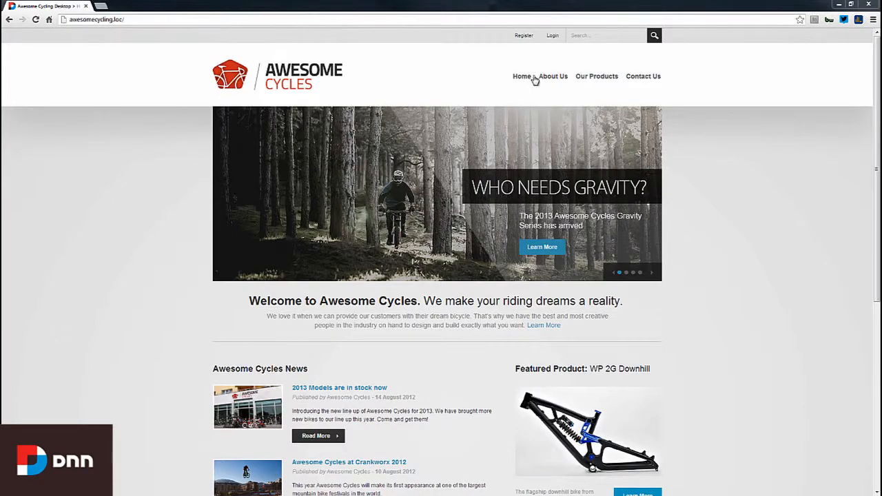
Step: Log in to the Awesome Cycles site with the superuser account
click(551, 36)
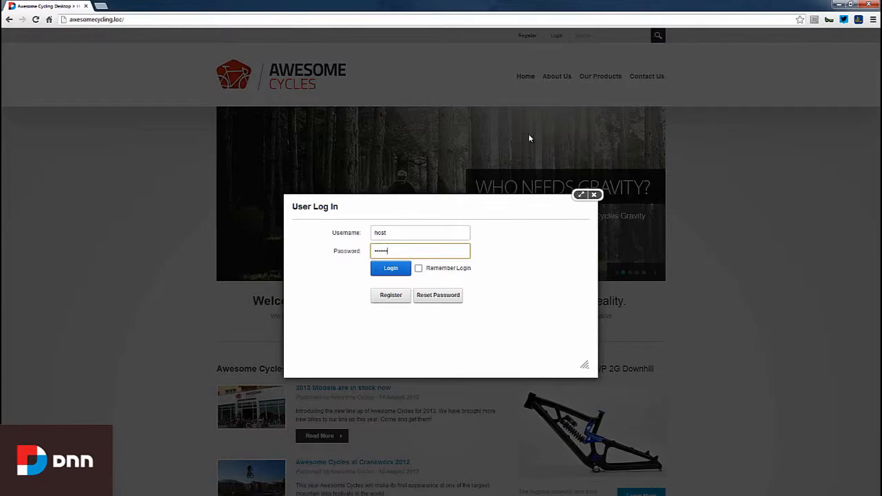
click(391, 268)
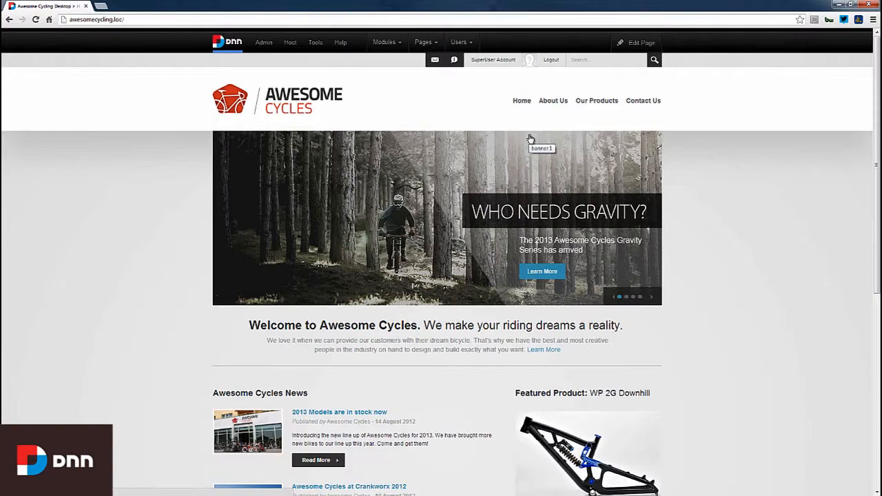
Step: Go to Host > Site Management listing the single Awesome Cycling site
click(290, 41)
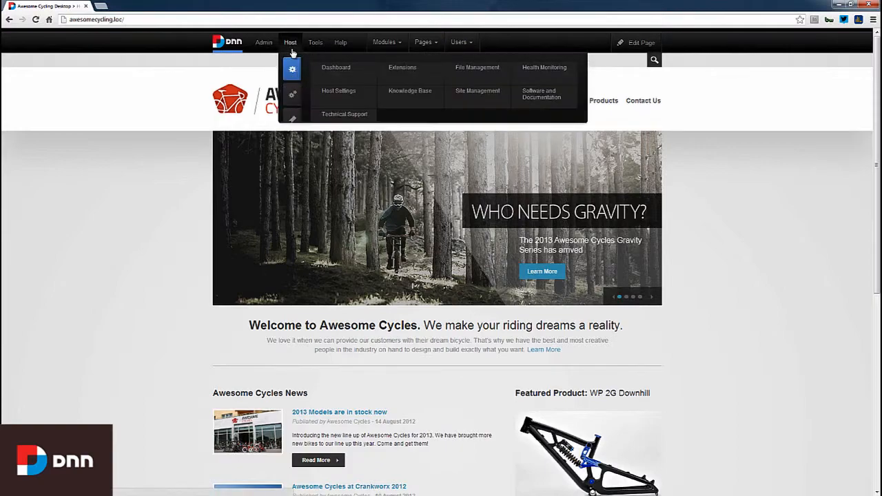
mouse_move(476, 91)
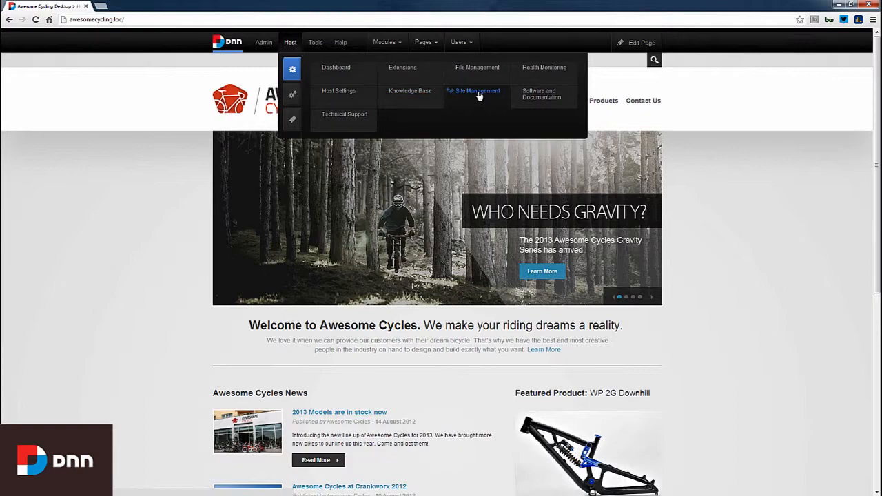
click(476, 91)
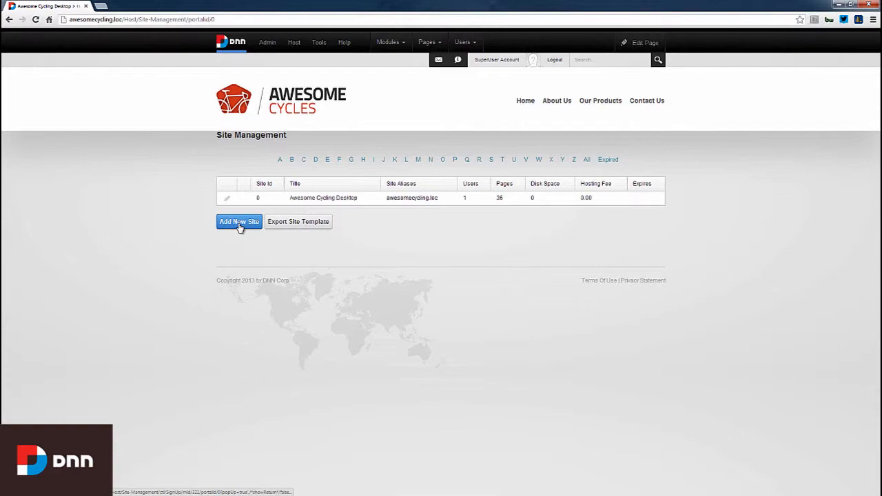
Step: Start a new site with alias m.awesomecycling.loc and title Awesome Cycling Mobile Site
click(239, 220)
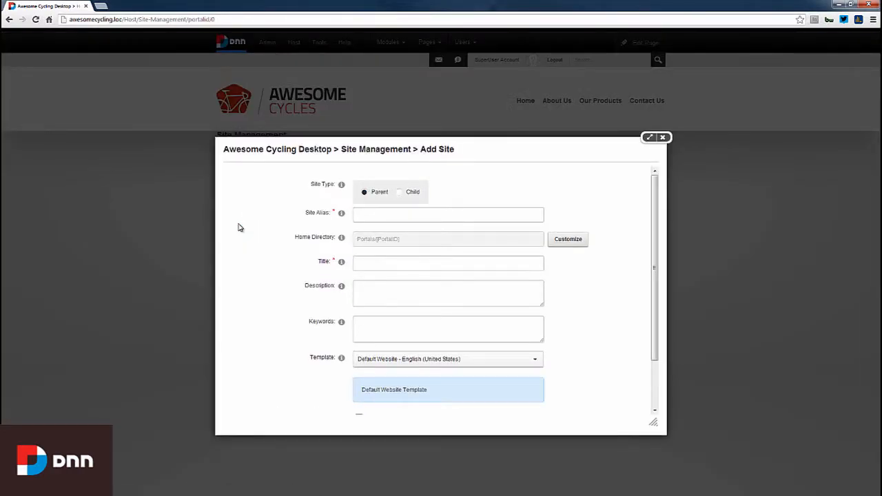
click(448, 215)
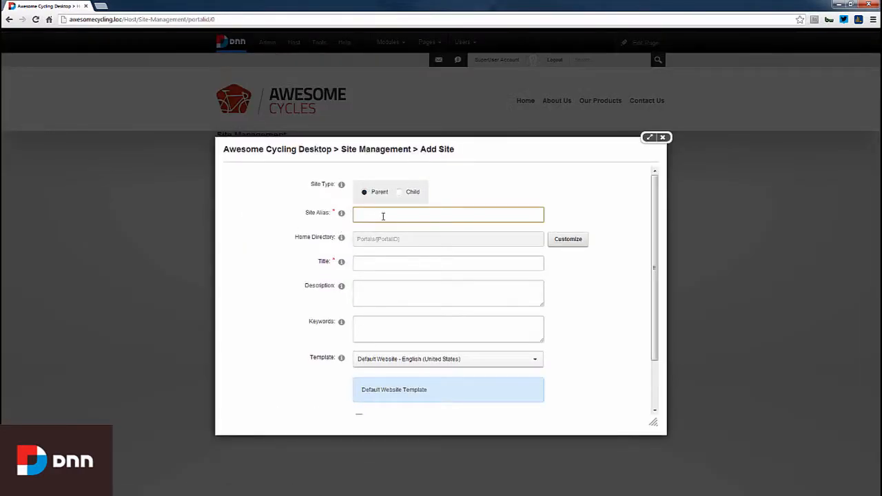
text(m.AwesomeCycling.loc)
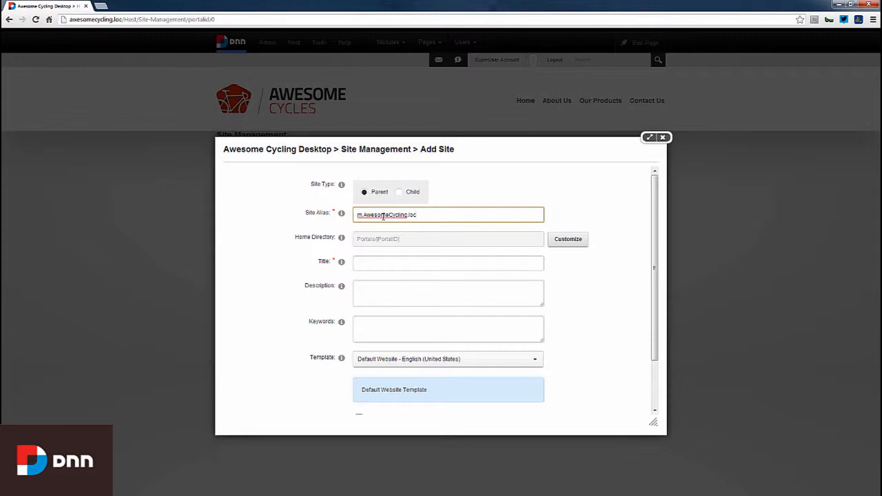
text(Aw)
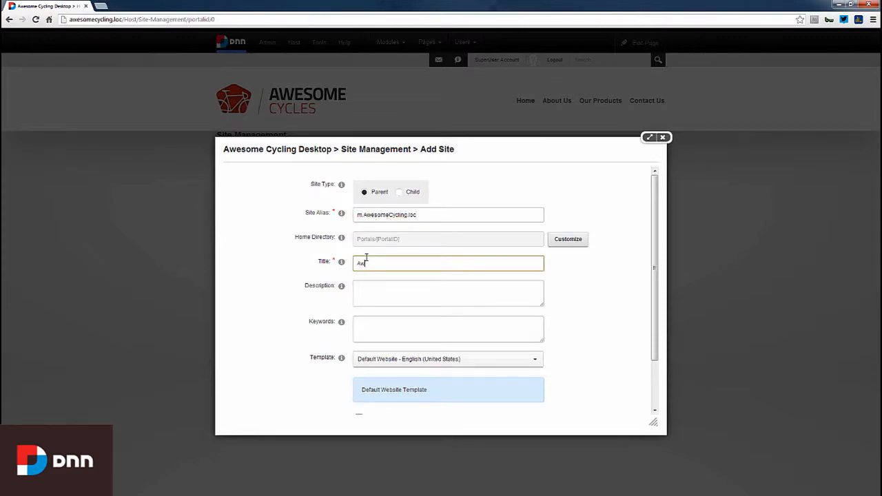
text(Awesome Cycling Mobile Site)
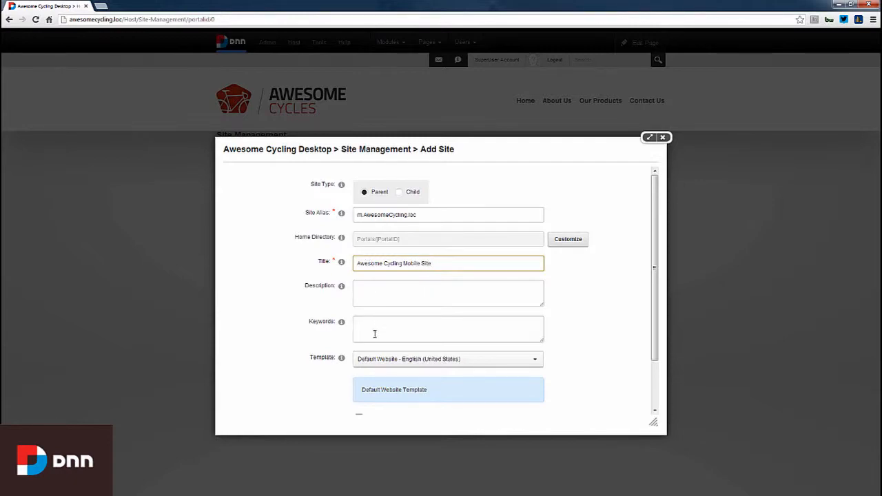
Step: Choose the Mobile Website template and submit the new site
scroll(down, 3)
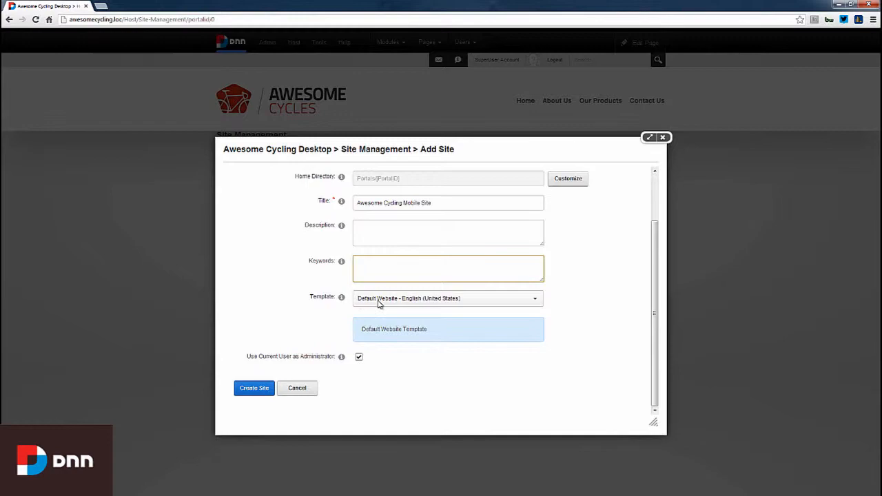
click(447, 297)
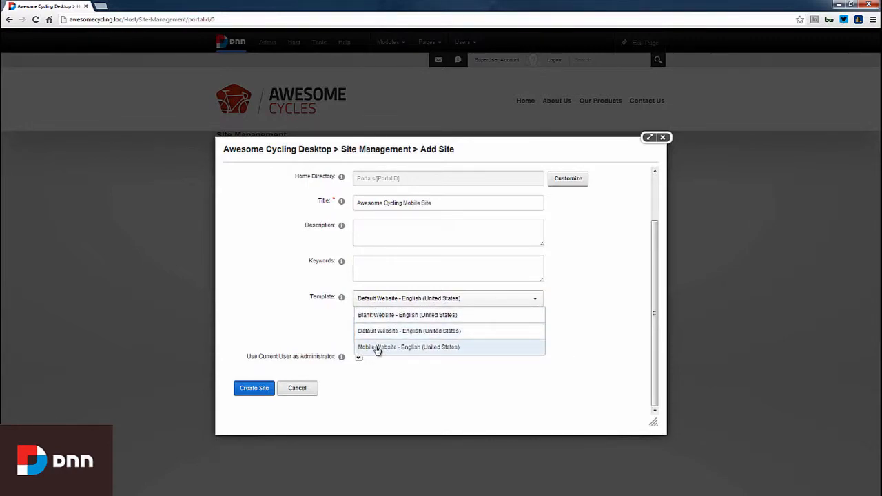
click(407, 347)
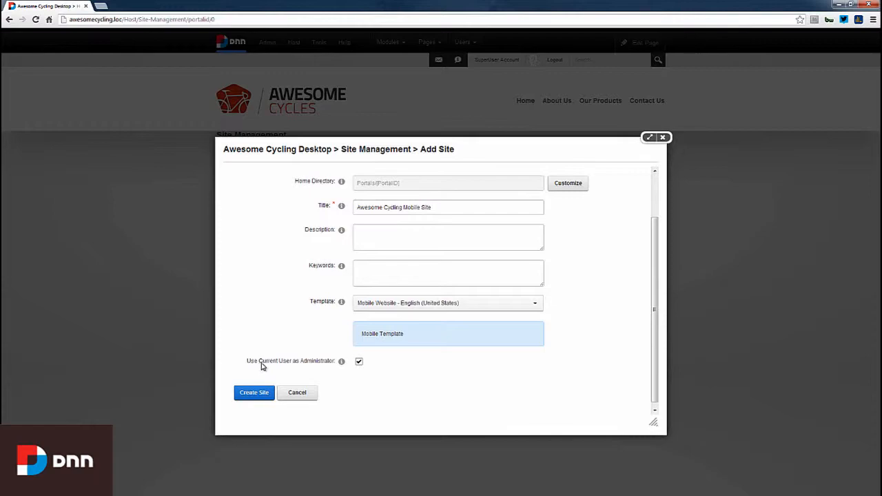
mouse_move(325, 367)
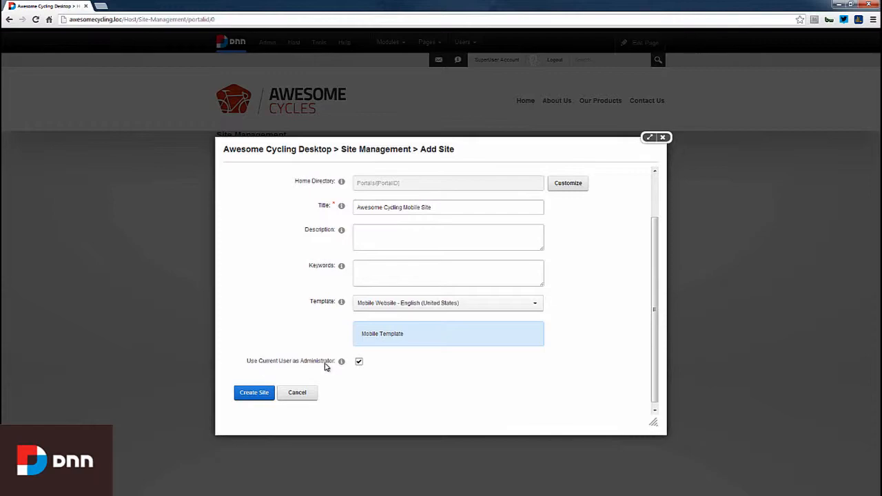
click(254, 391)
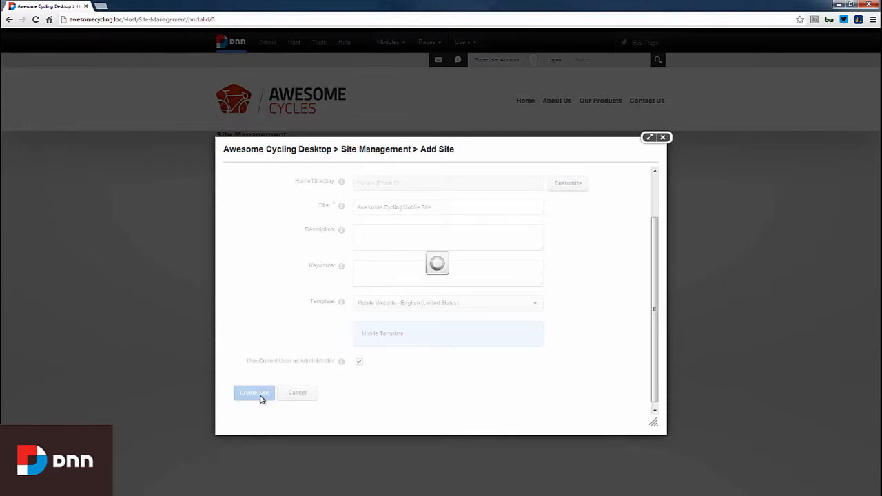
Step: Create the mobile site and follow the link to access it despite the SMTP warning
click(254, 391)
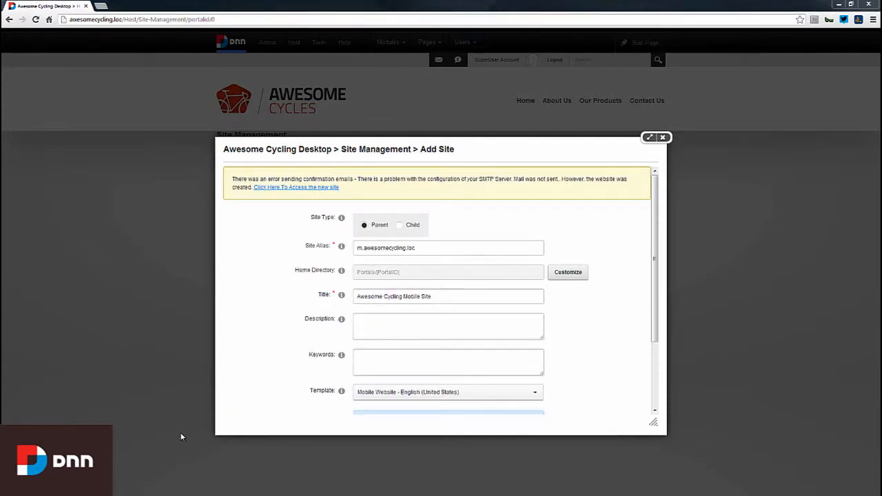
mouse_move(281, 198)
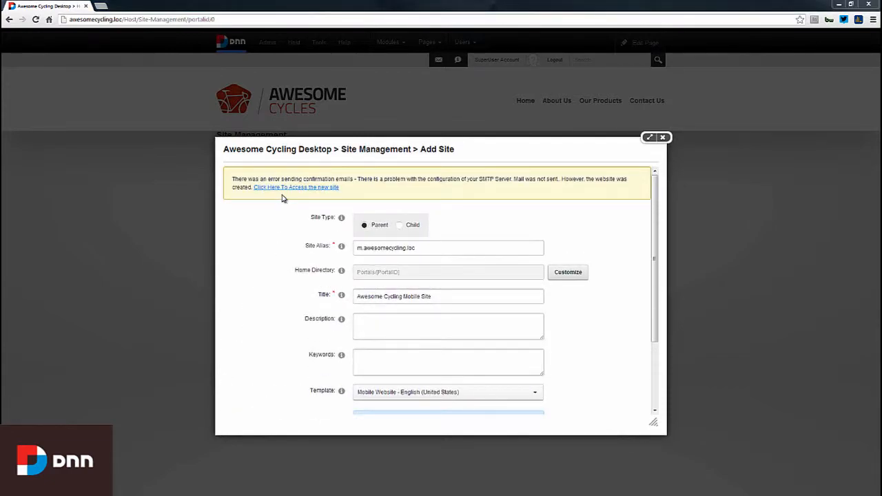
mouse_move(489, 180)
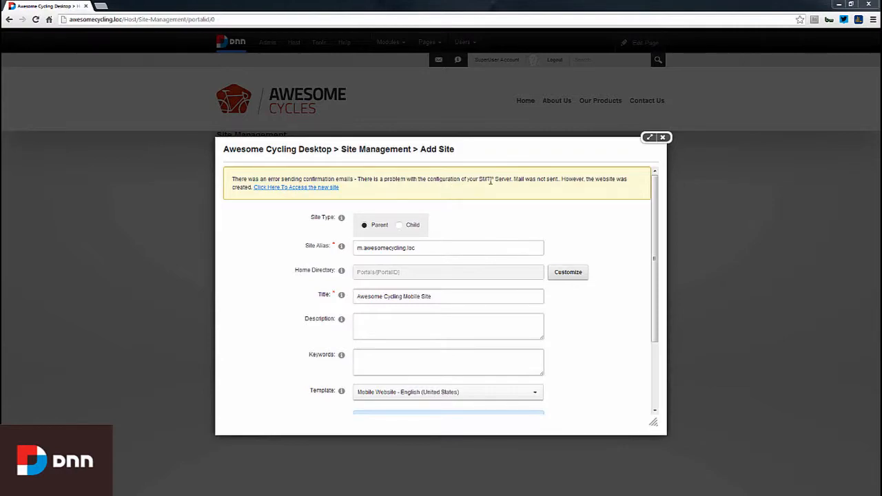
mouse_move(410, 190)
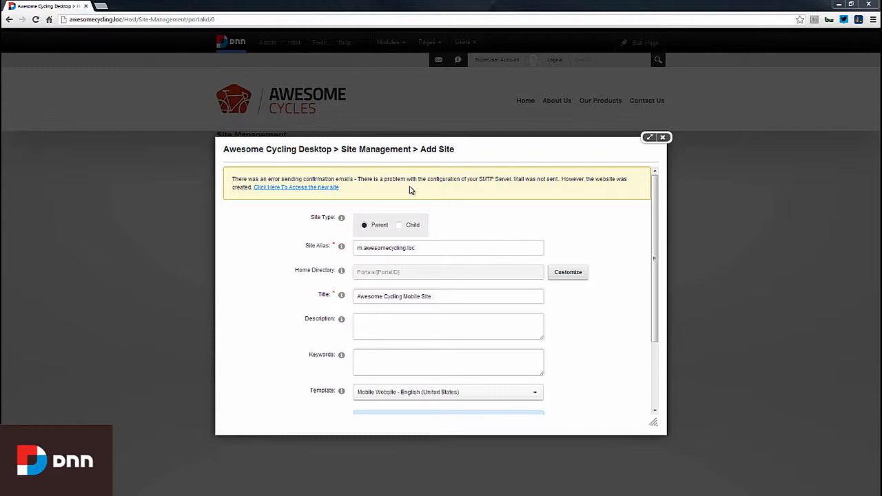
mouse_move(392, 193)
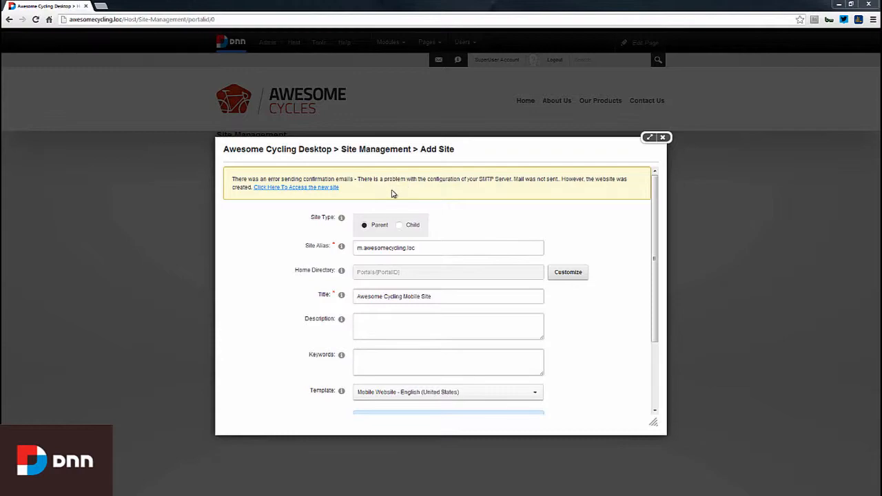
mouse_move(394, 191)
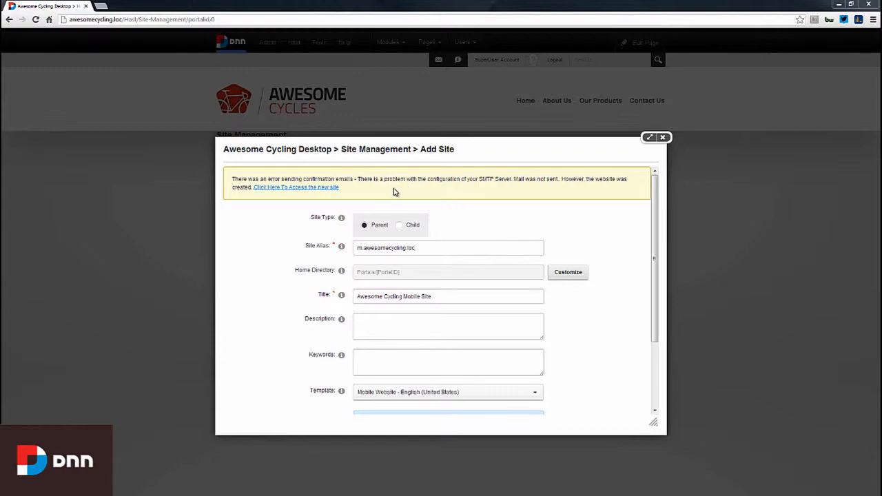
mouse_move(275, 194)
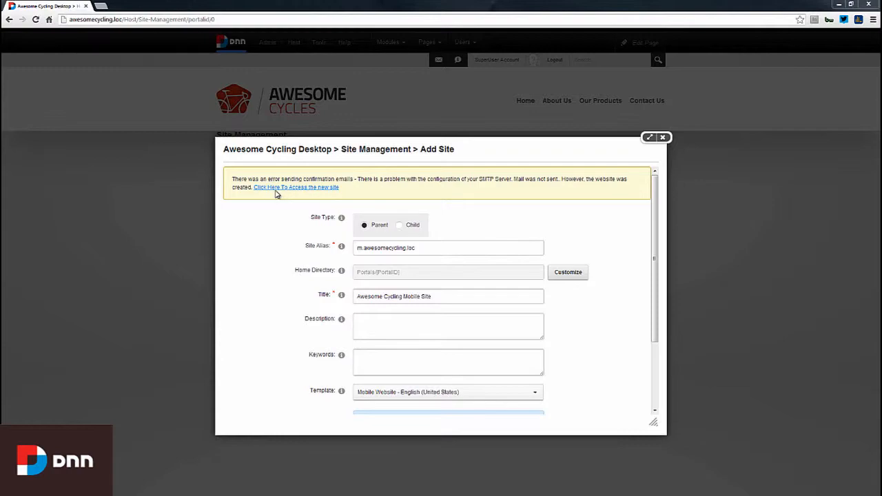
click(297, 188)
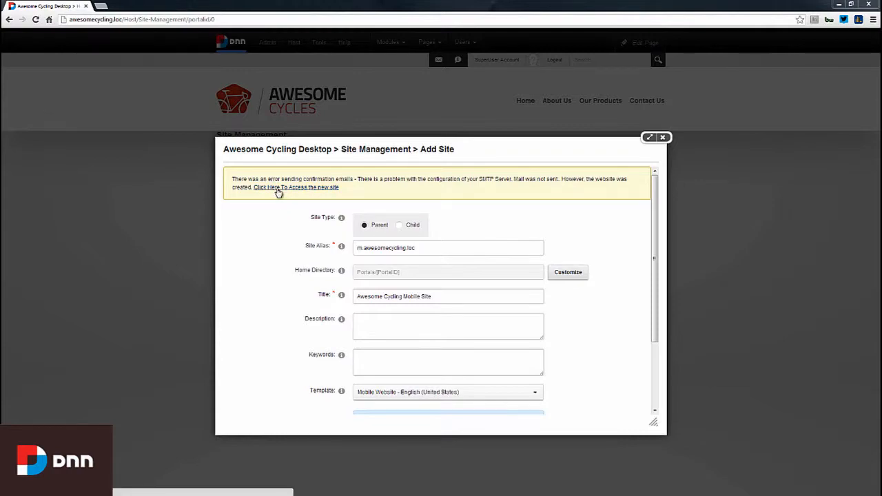
Step: Load the new m.awesomecycling.loc site showing the DotNetNuke welcome dialog
click(297, 188)
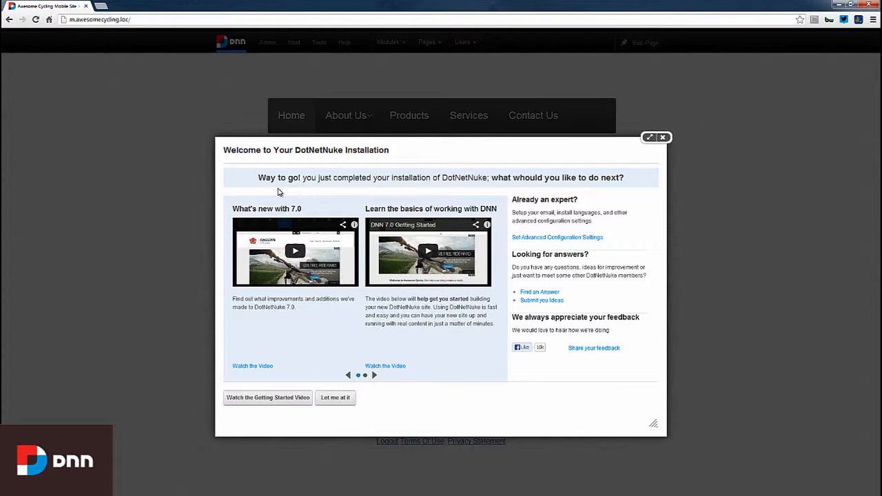
mouse_move(281, 201)
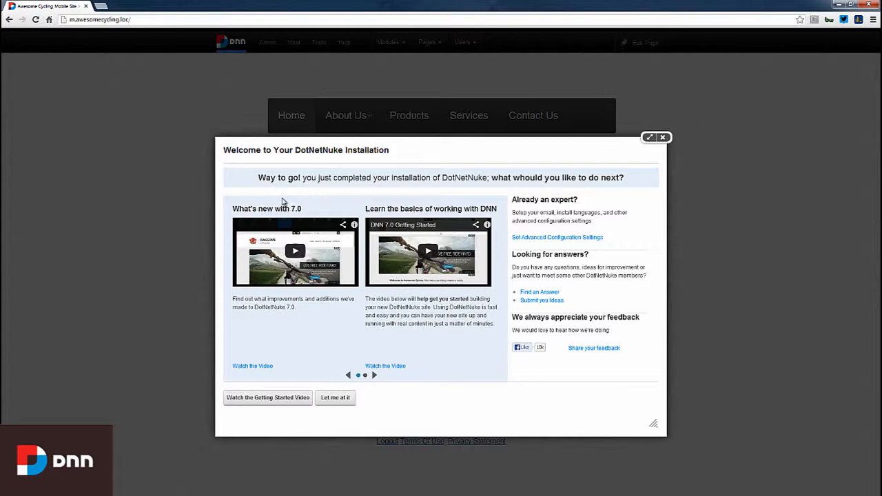
mouse_move(550, 245)
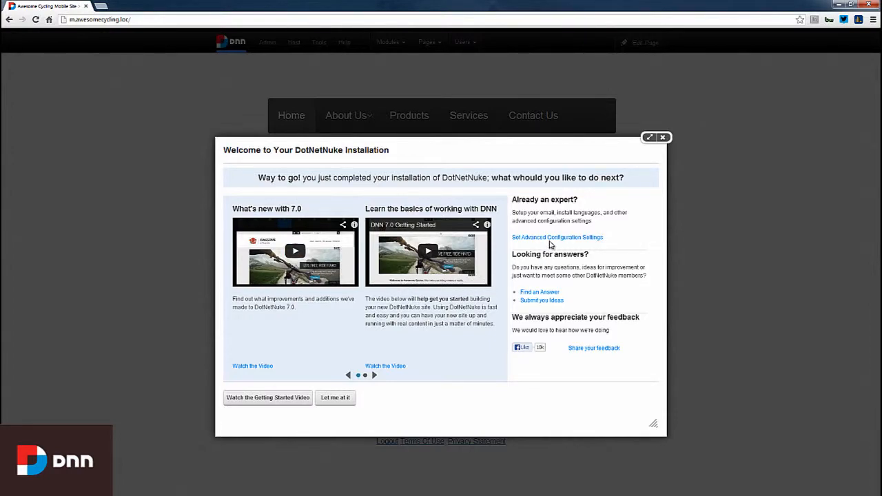
mouse_move(664, 160)
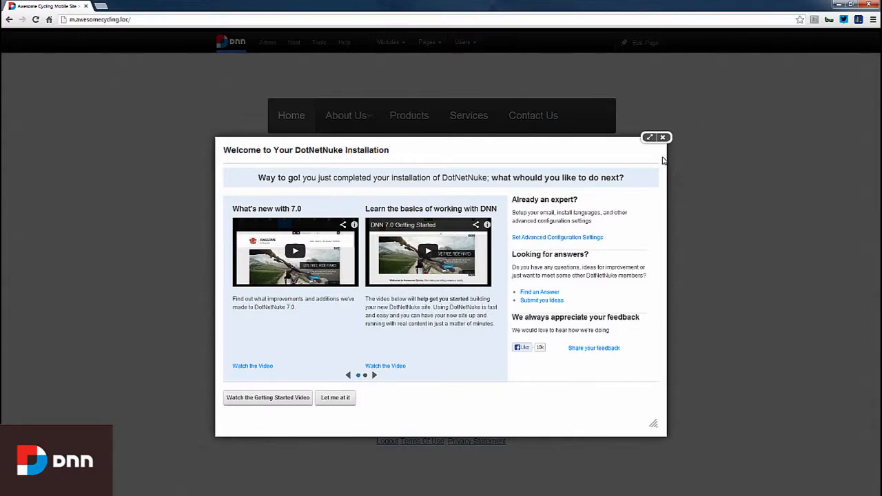
Step: Dismiss the welcome window and view the About Us management team page
click(662, 138)
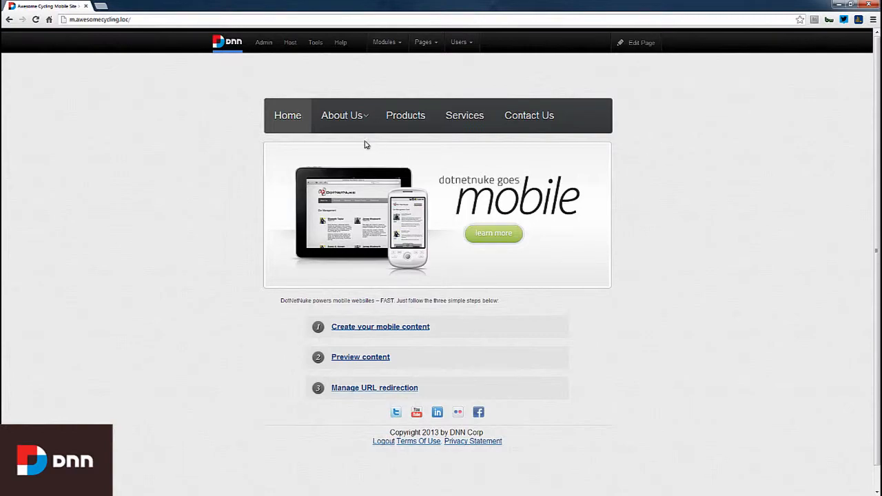
click(341, 116)
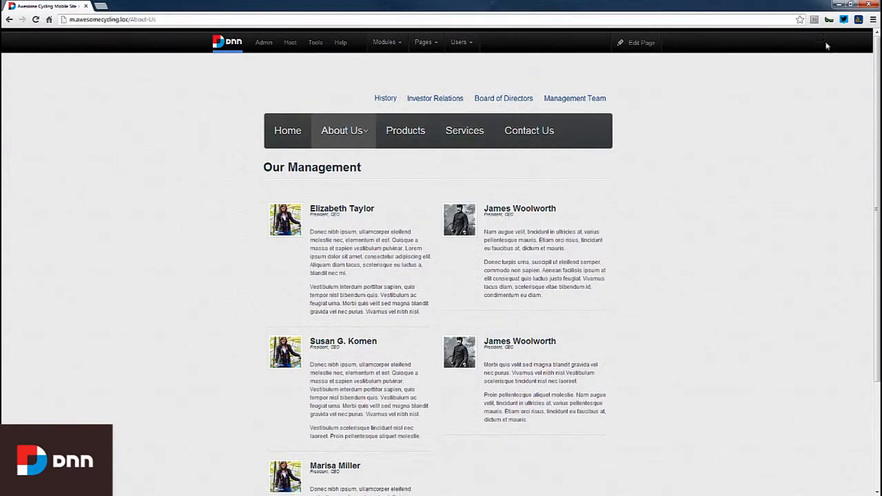
scroll(down, 3)
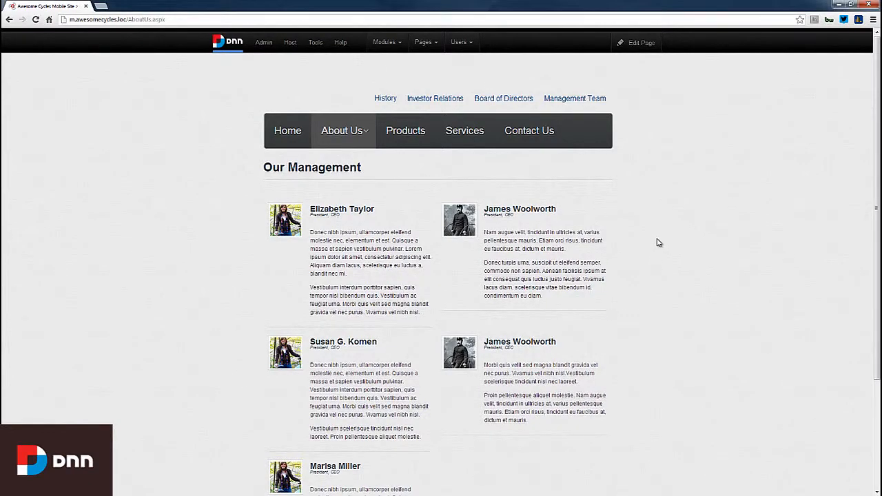
mouse_move(642, 174)
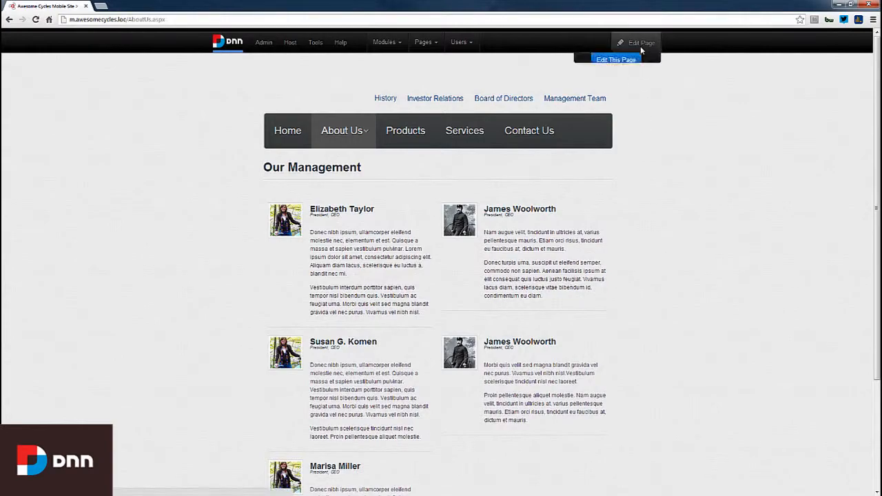
Step: Launch Mobile Preview of About Us via Edit Page, rendering on iPhone 4 in portrait
click(636, 43)
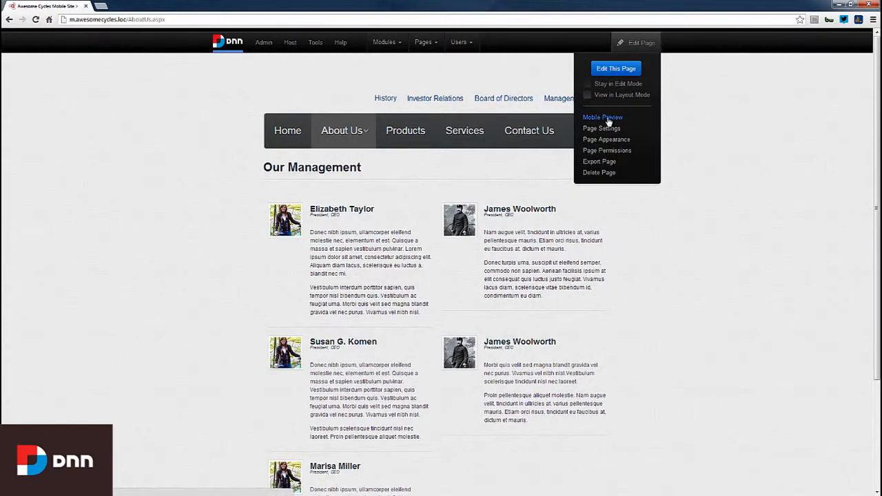
click(602, 117)
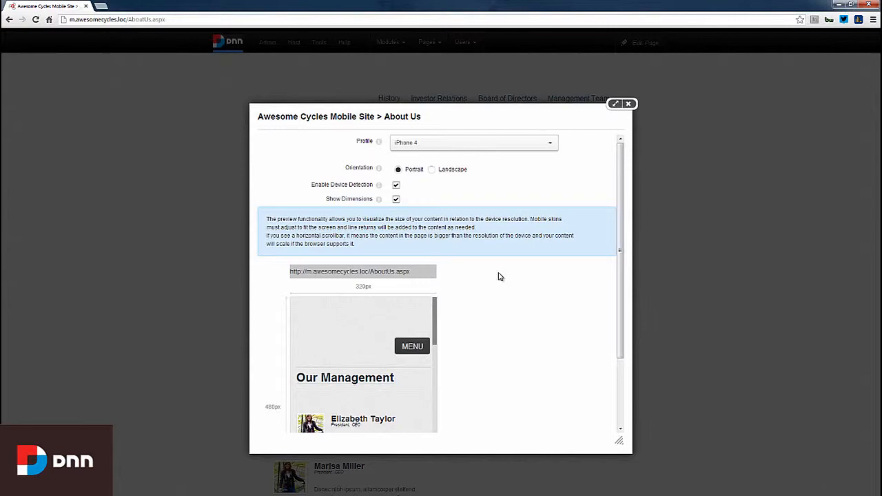
mouse_move(551, 146)
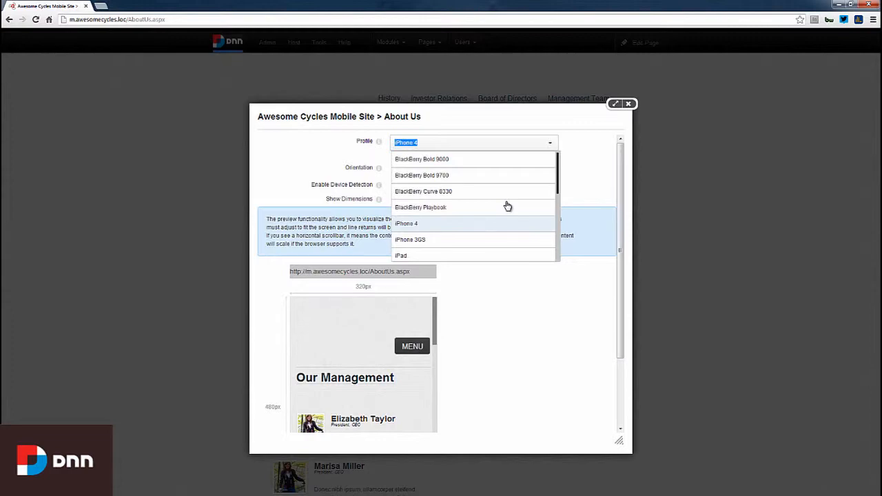
mouse_move(493, 228)
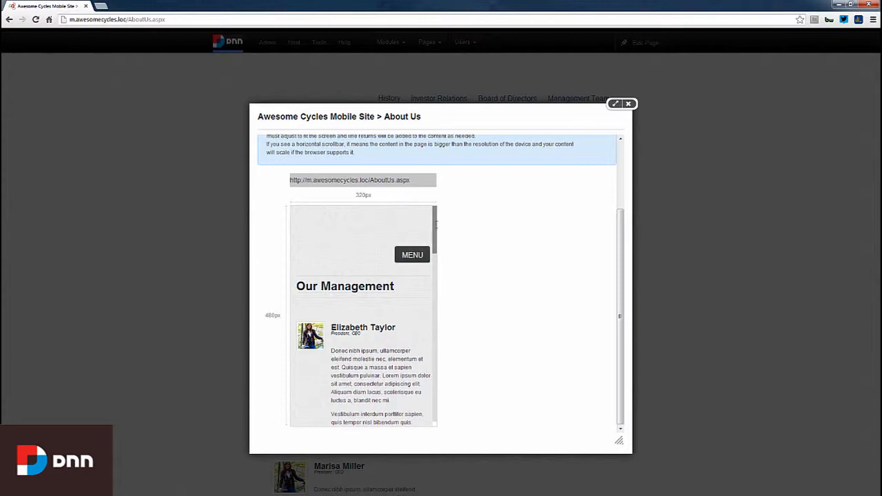
Step: Browse device profiles and switch the About Us preview to Landscape orientation
scroll(down, 3)
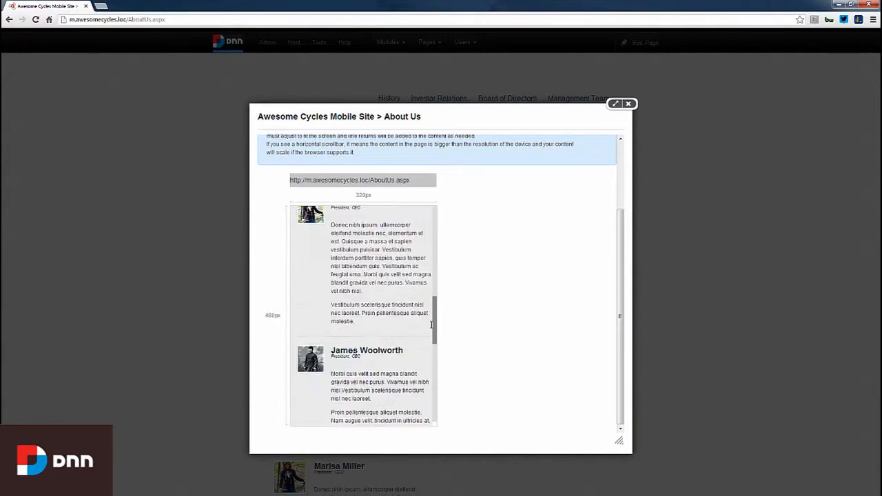
scroll(down, 3)
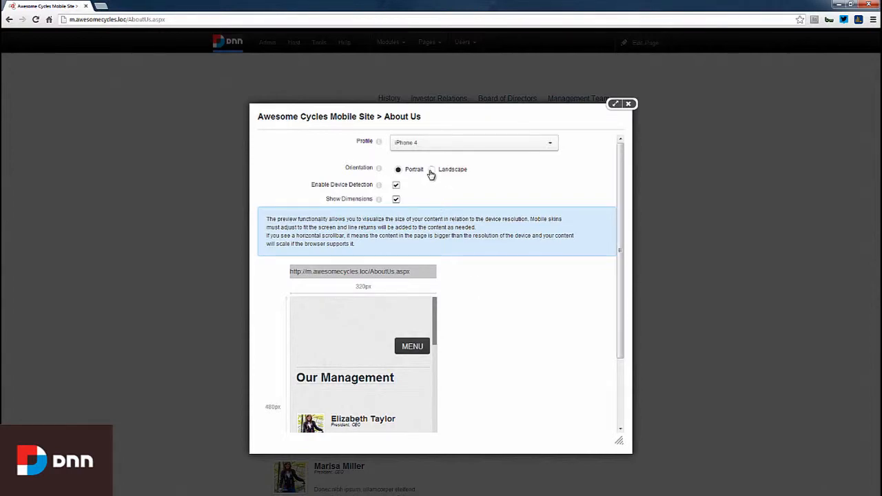
click(434, 168)
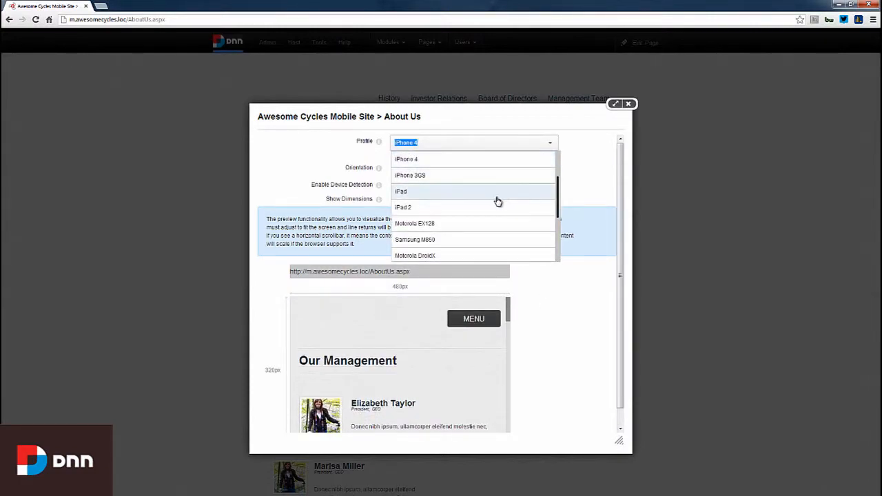
scroll(down, 3)
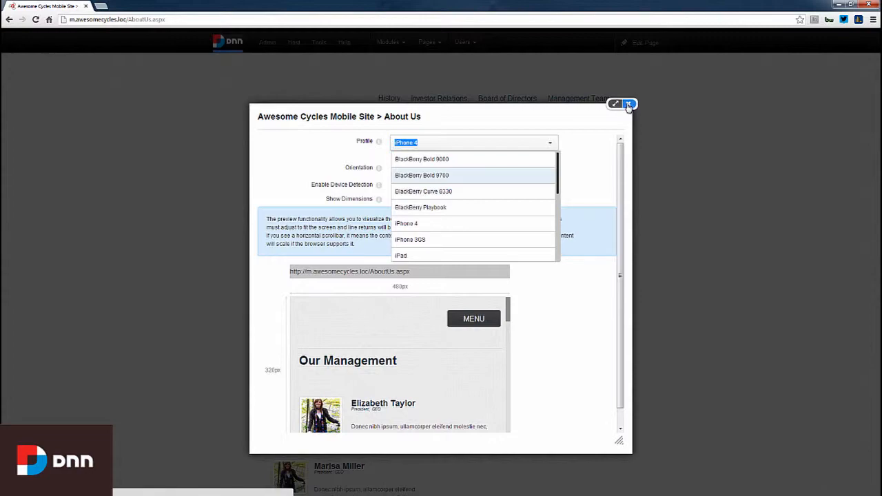
Step: Close the mobile preview and switch to the Awesome Cycles desktop site via Tools > Switch Sites
click(628, 104)
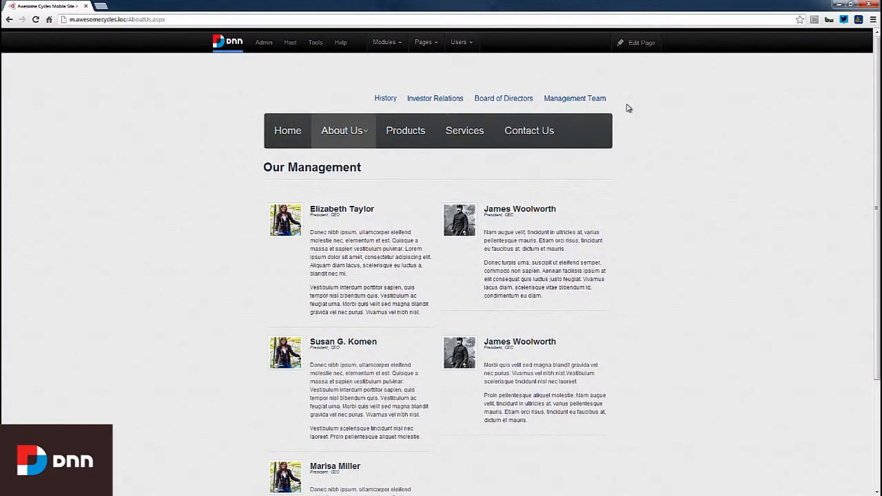
mouse_move(386, 88)
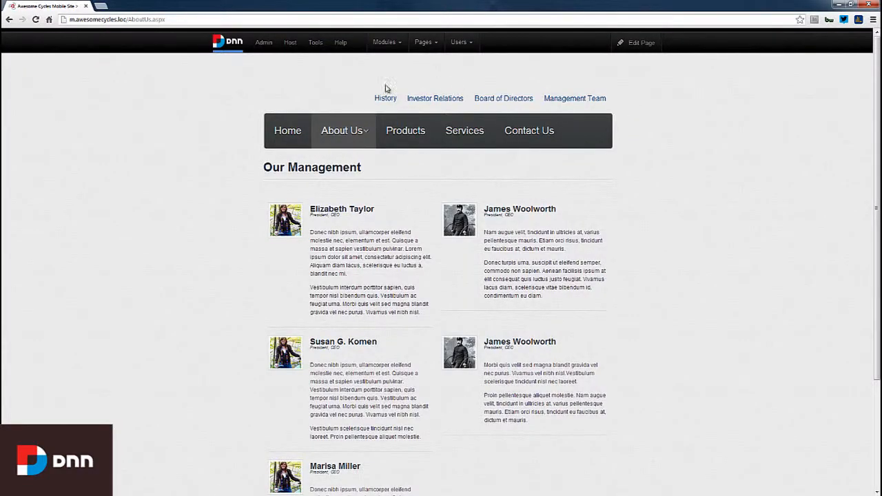
click(314, 42)
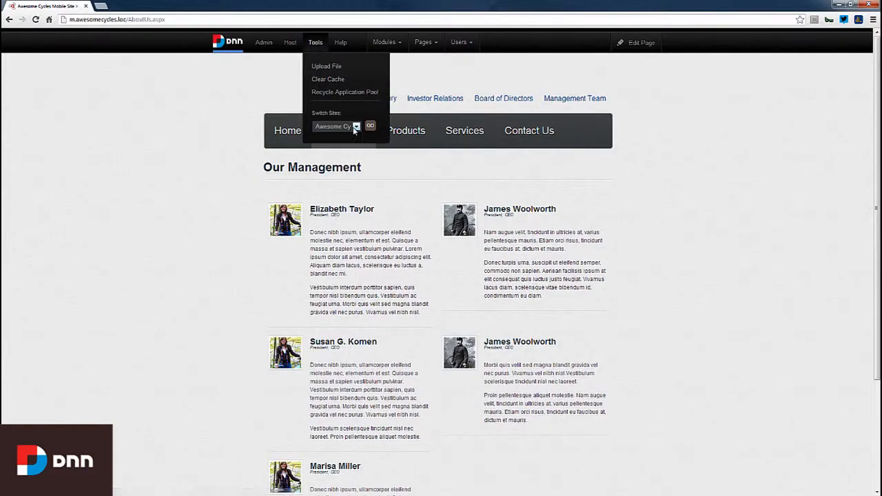
mouse_move(321, 66)
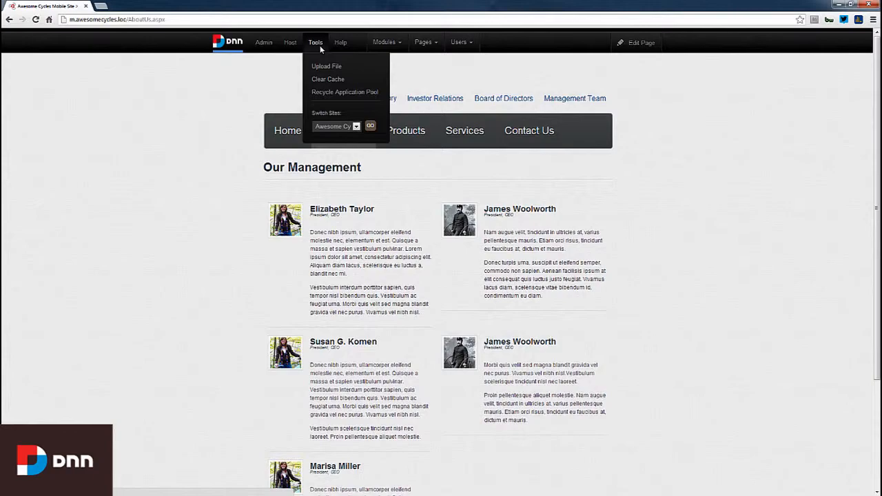
click(356, 126)
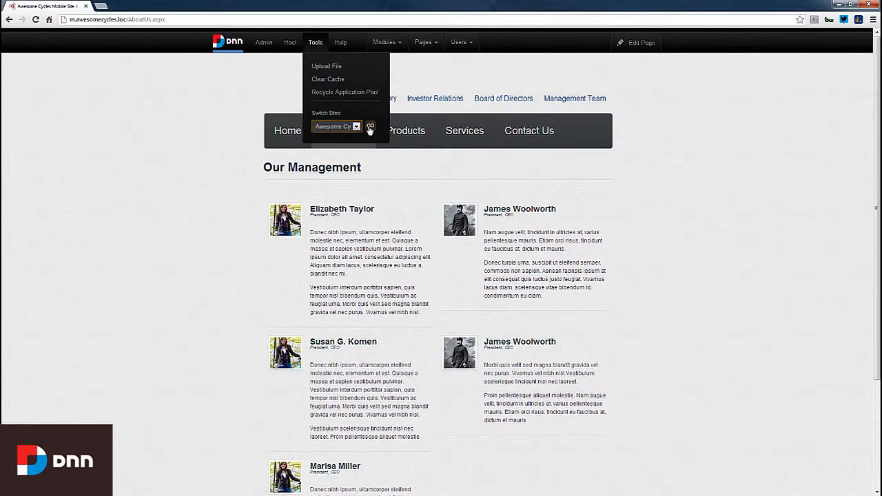
click(371, 127)
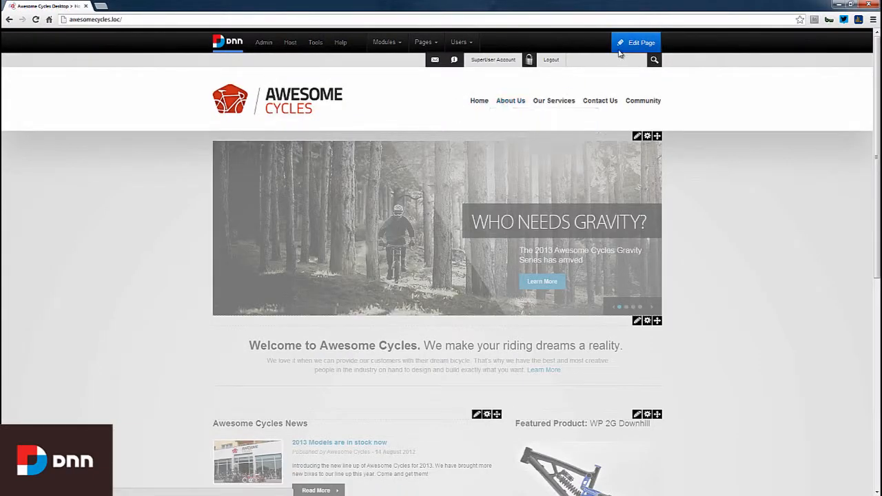
Step: Go to Admin > Site Redirection Management showing mobile and advanced redirection options
click(636, 41)
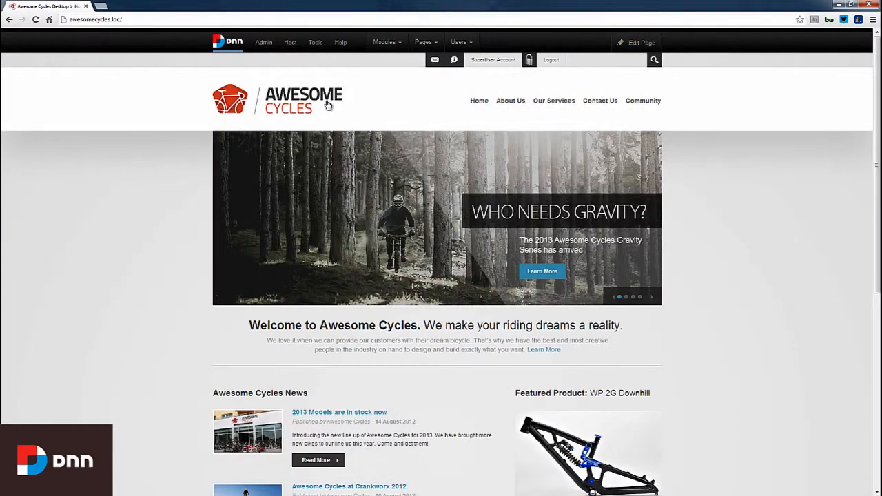
mouse_move(328, 104)
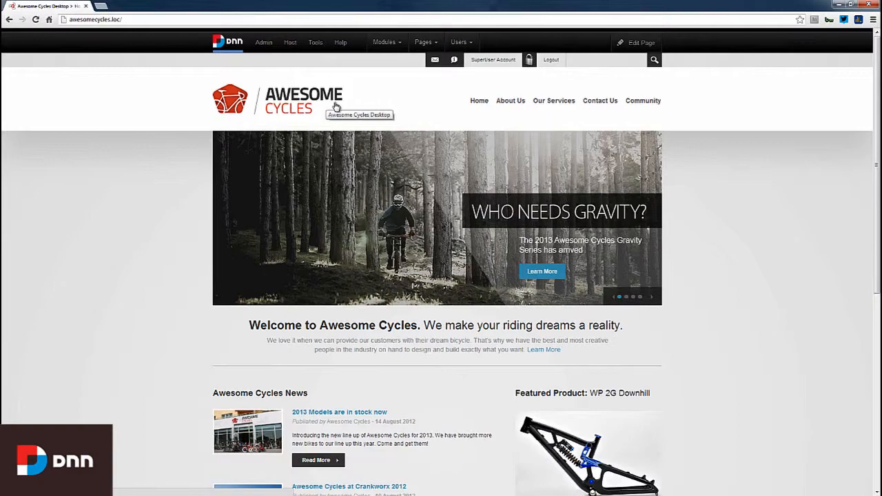
click(265, 42)
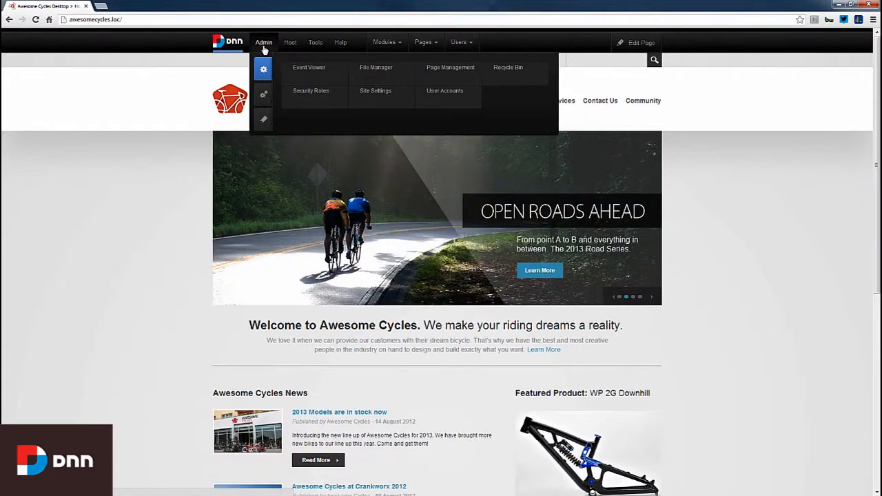
mouse_move(264, 94)
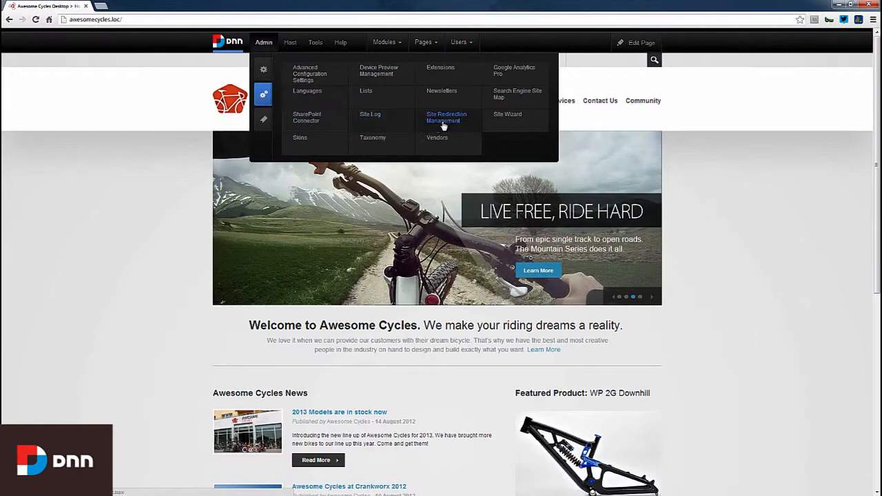
click(446, 117)
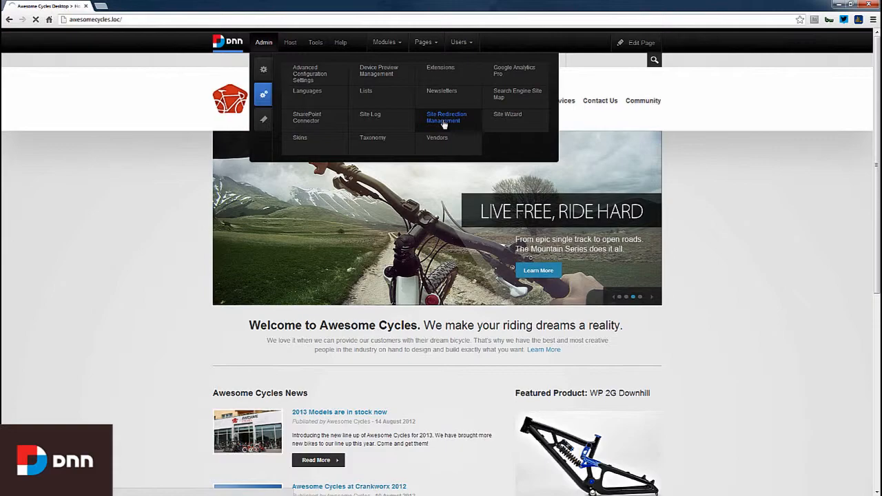
click(446, 117)
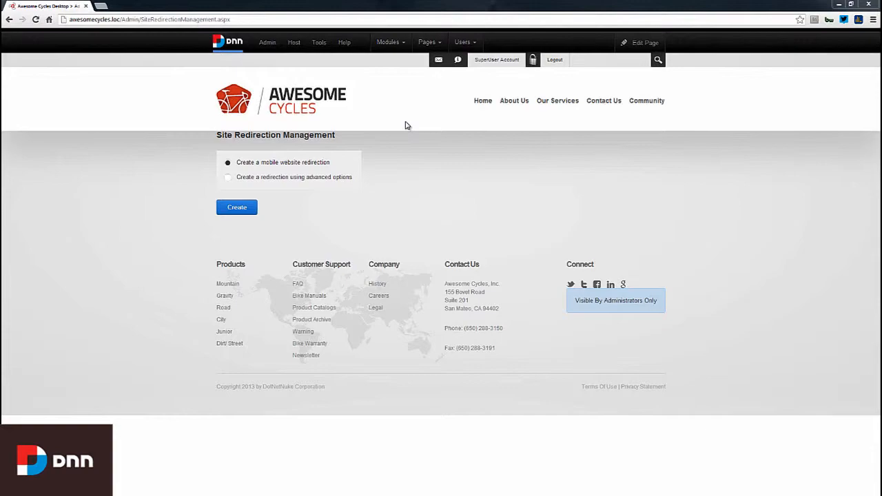
mouse_move(264, 149)
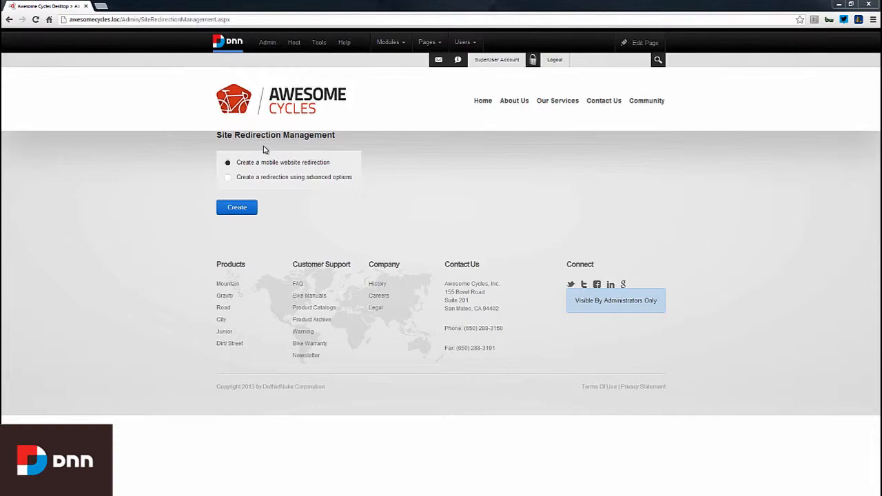
Step: Begin a new advanced-options redirection and name it 'iPhones'
click(228, 177)
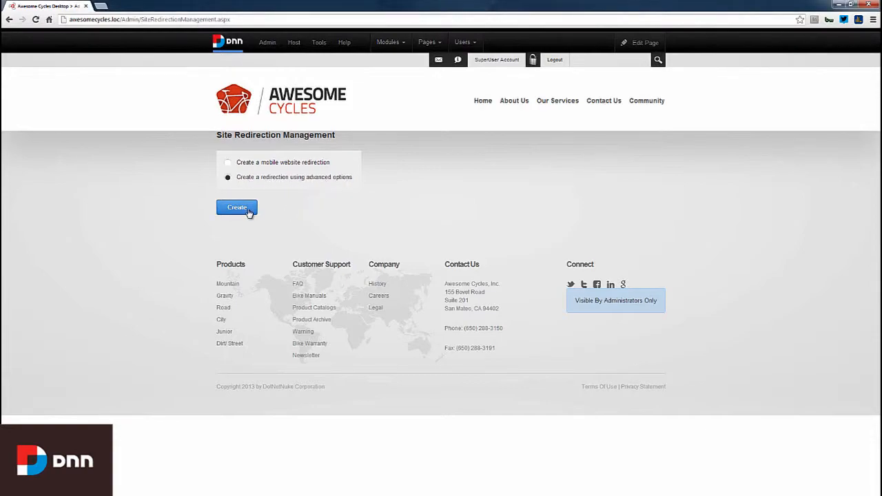
click(237, 206)
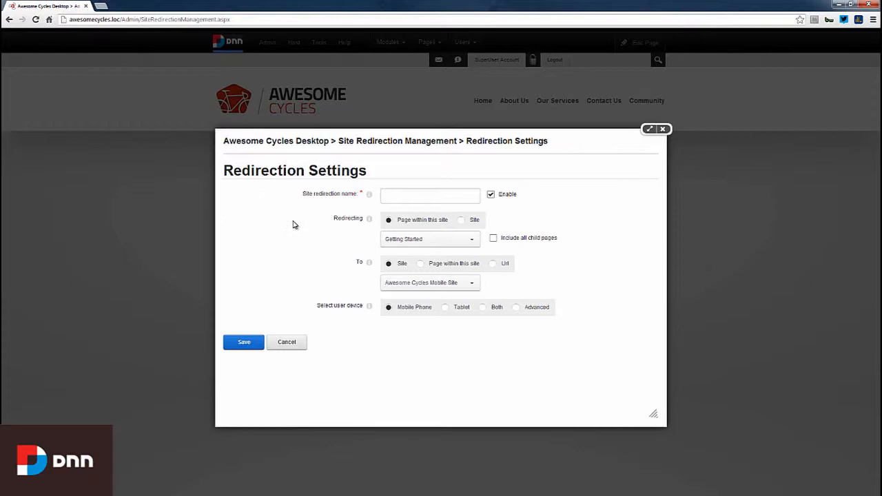
click(429, 196)
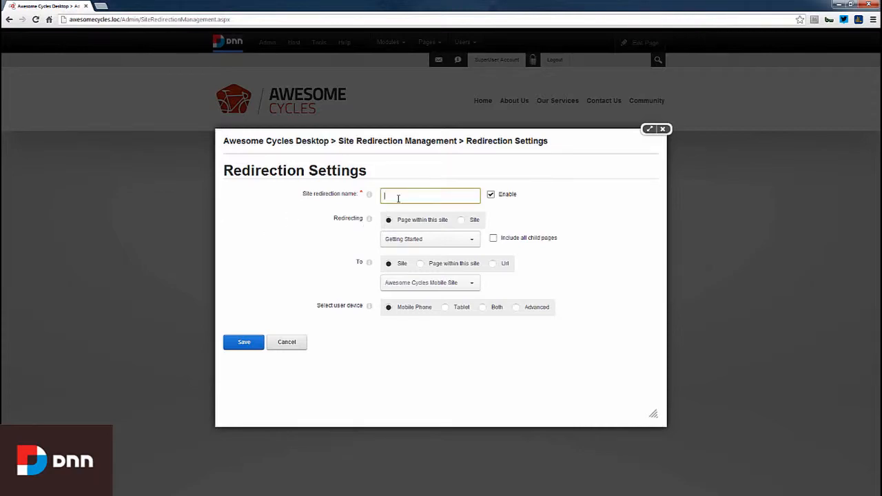
text(iPhone)
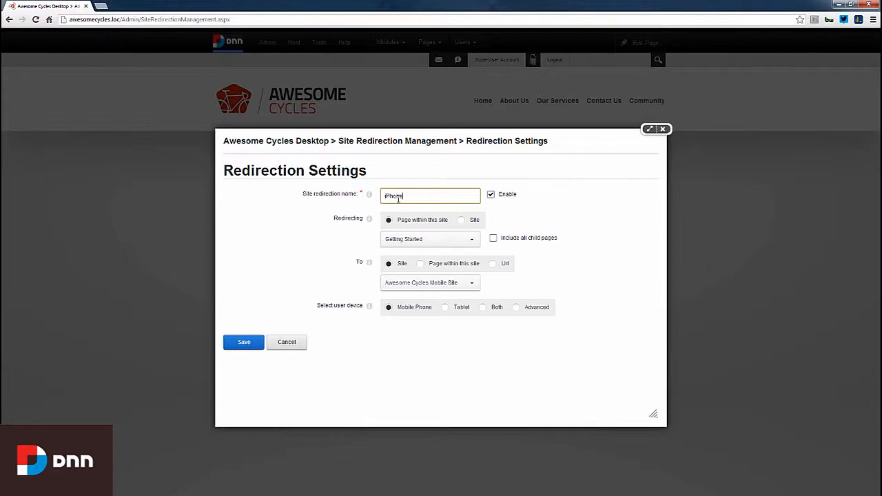
text(s)
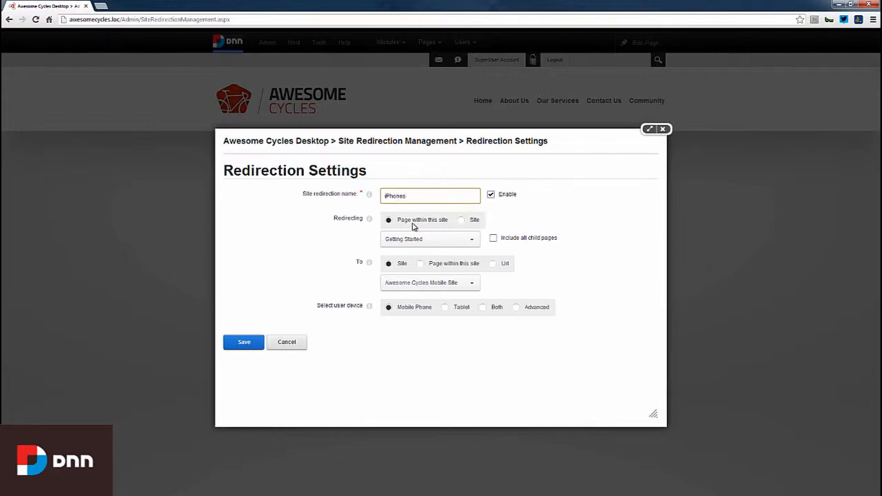
mouse_move(430, 225)
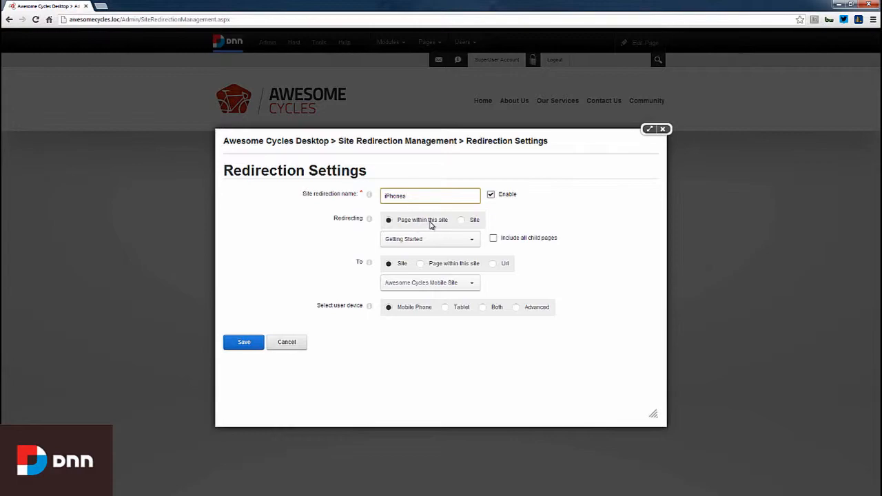
Step: Redirect from the whole Site to Awesome Cycles Mobile Site using advanced device detection
click(461, 219)
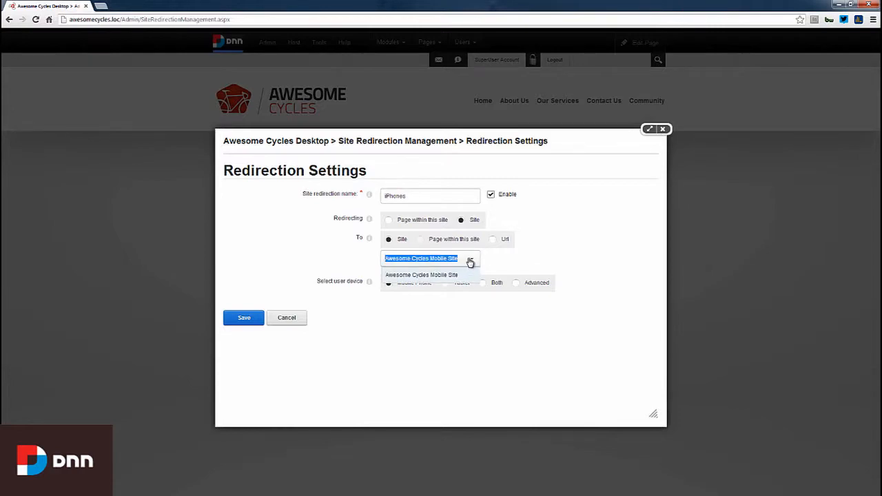
click(422, 274)
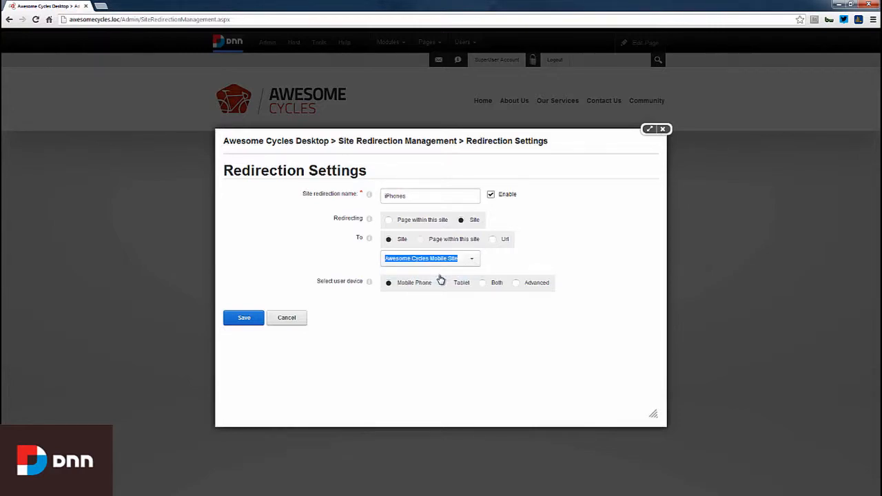
mouse_move(439, 281)
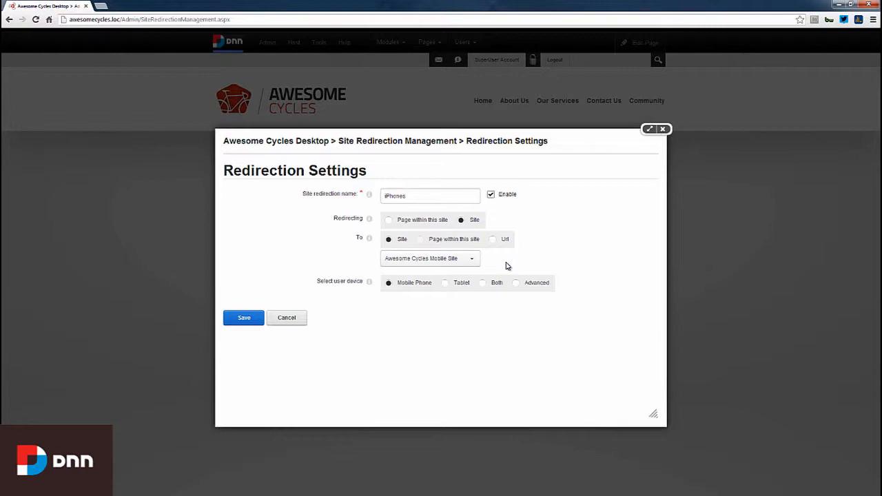
click(517, 283)
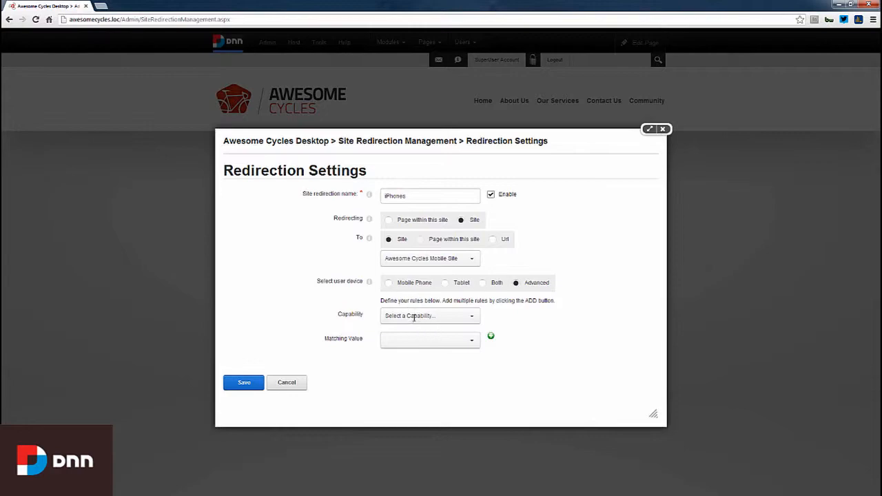
mouse_move(348, 317)
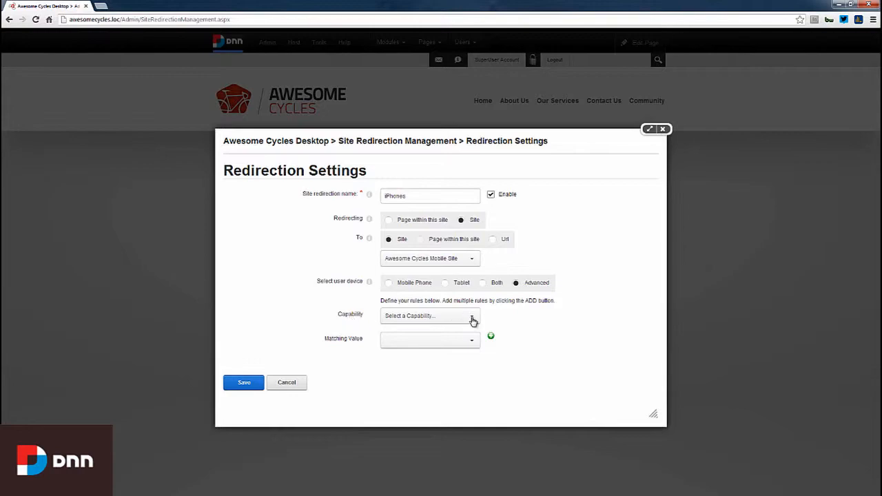
Step: Add an IsMobile capability rule with matching value True
click(430, 315)
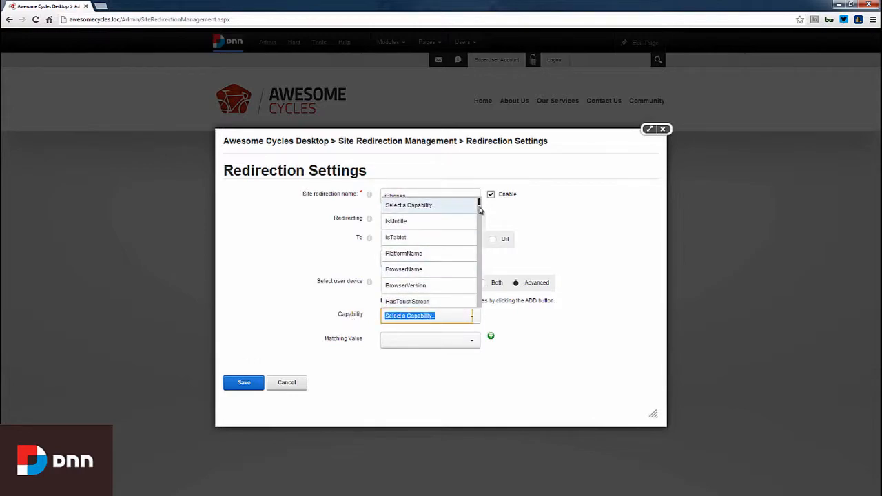
scroll(down, 3)
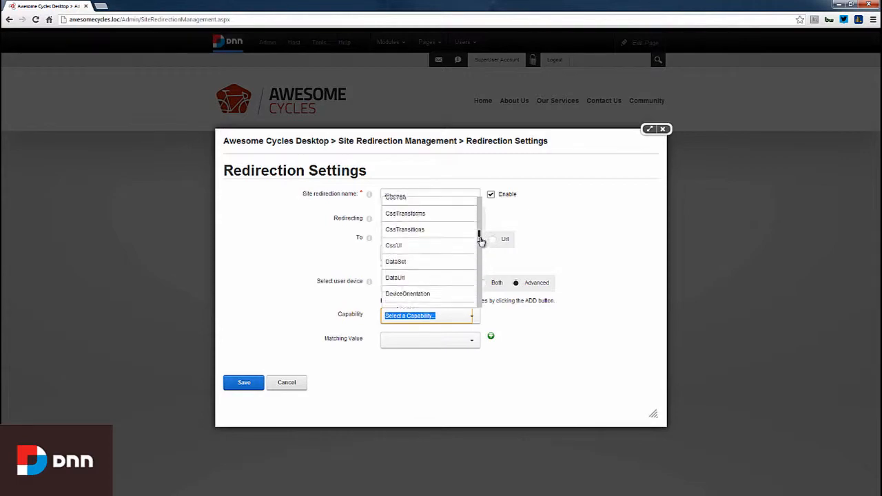
scroll(down, 3)
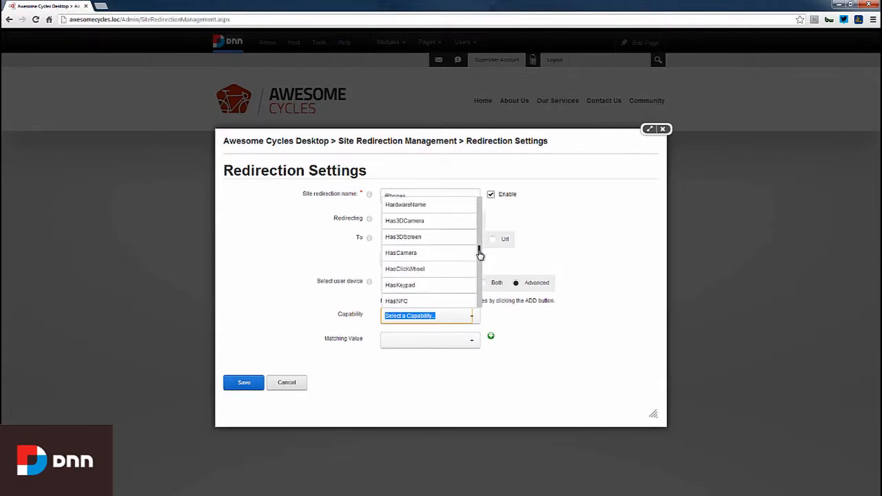
scroll(down, 3)
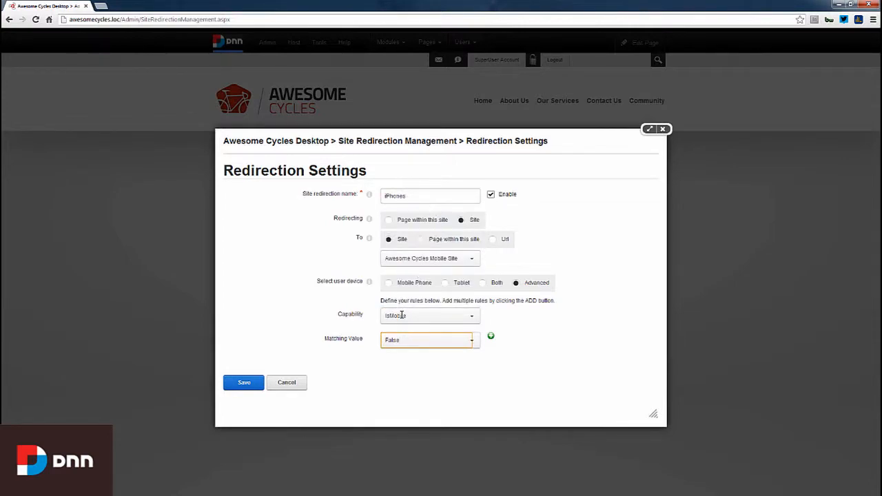
click(427, 339)
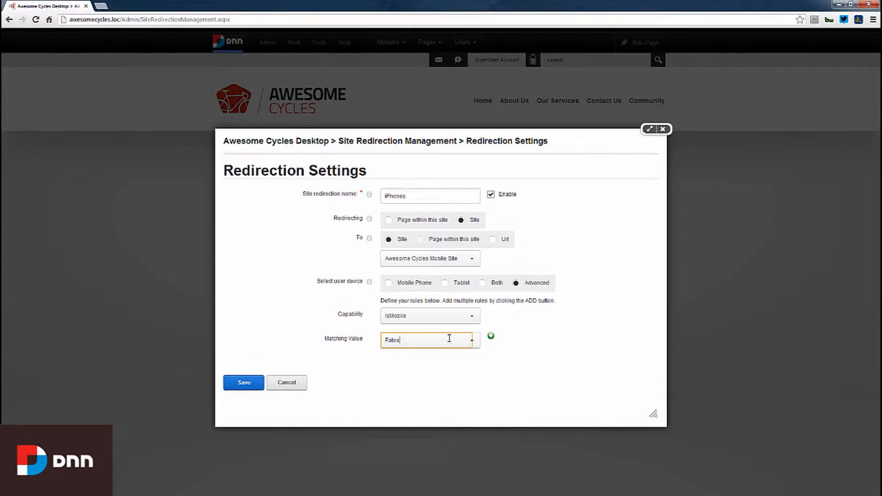
text(True)
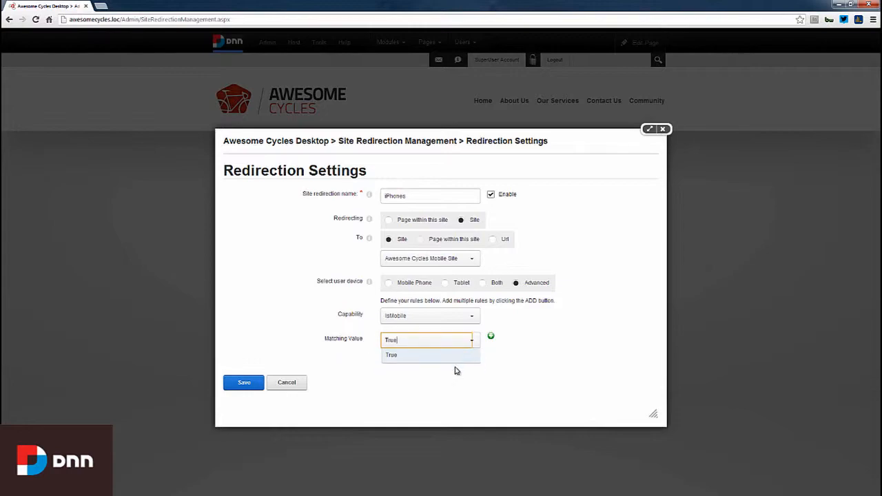
mouse_move(490, 336)
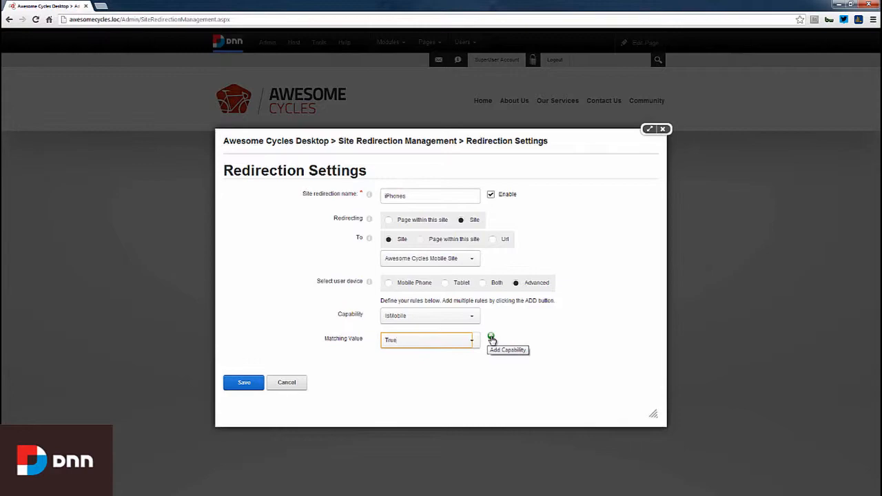
click(490, 338)
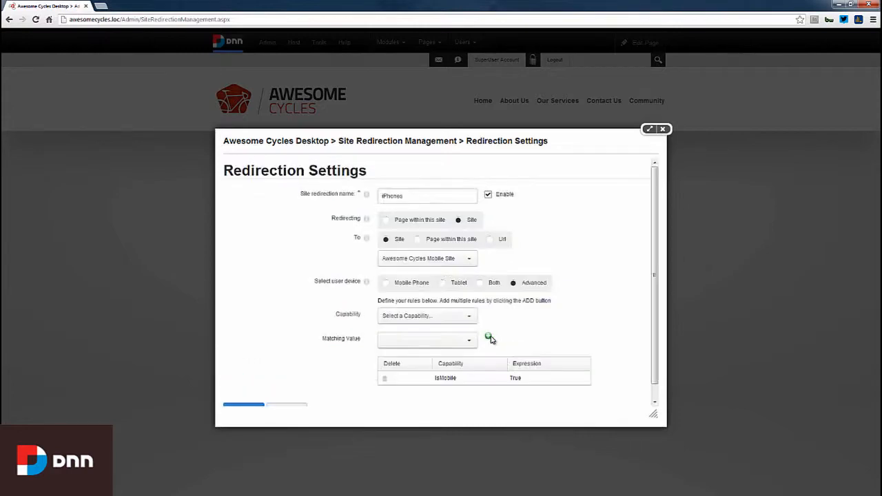
Step: Add a PlatformName equals iOS rule and save the iPhones redirection
click(468, 315)
text(3DS System S)
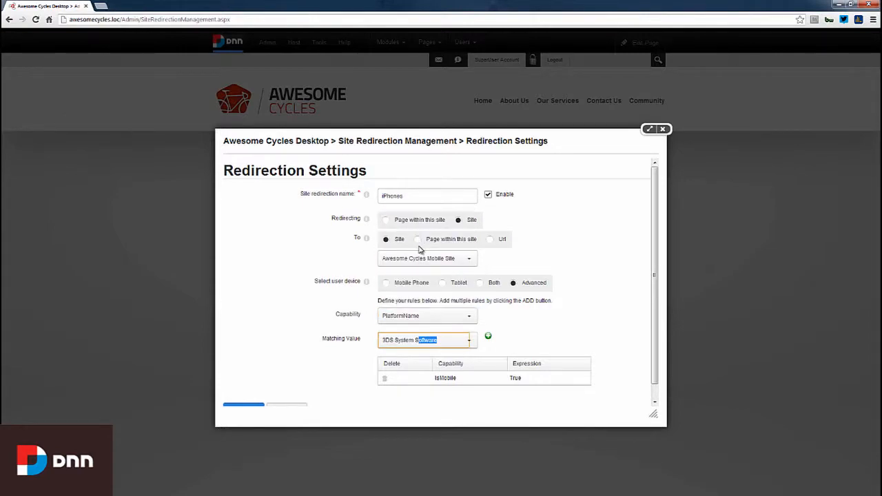
click(468, 339)
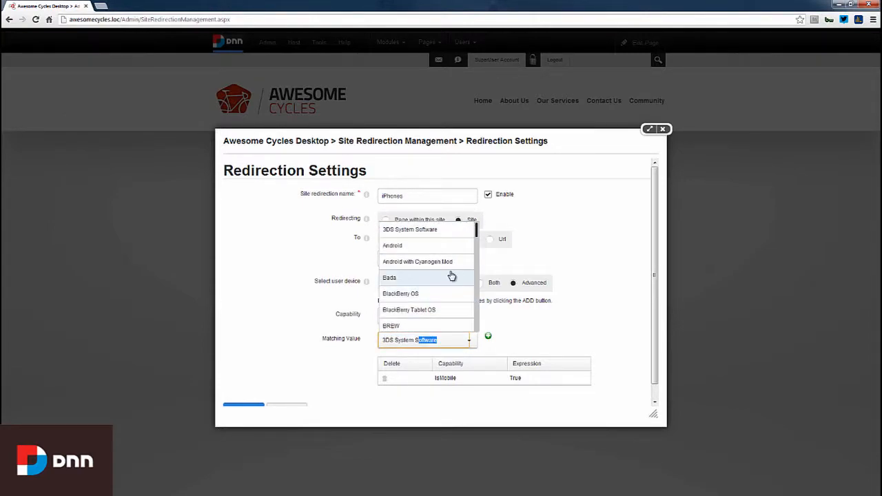
scroll(down, 3)
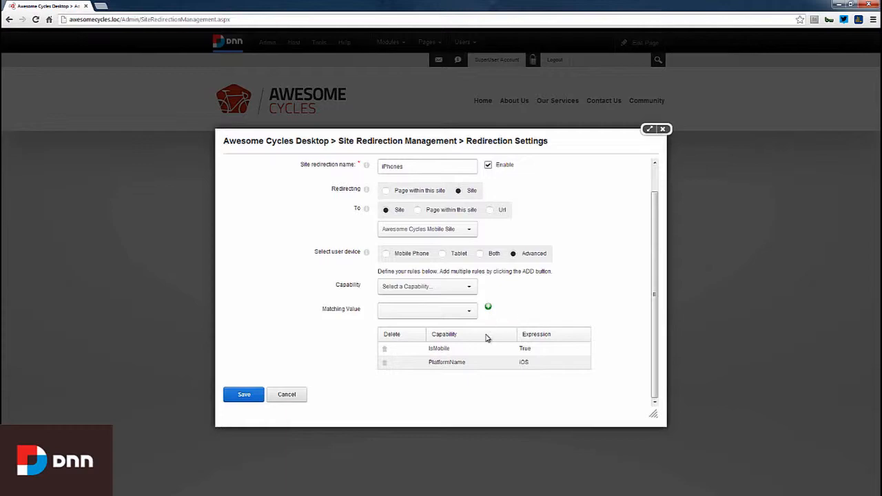
click(446, 361)
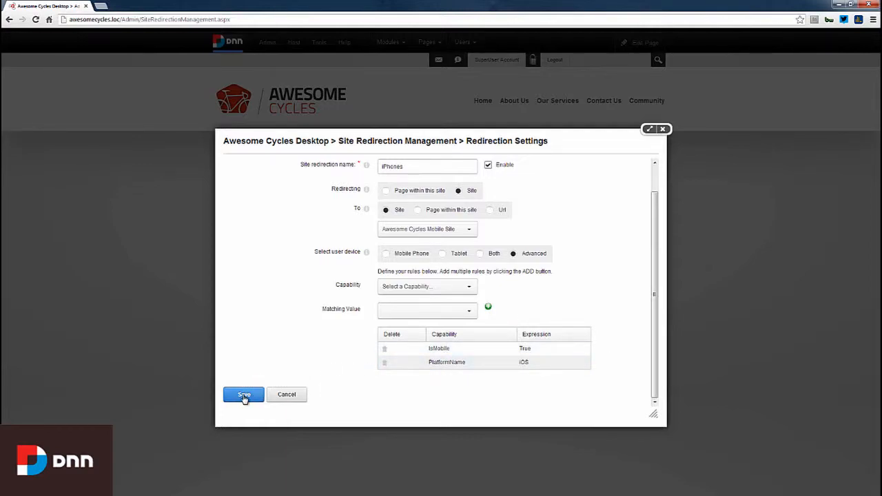
click(243, 394)
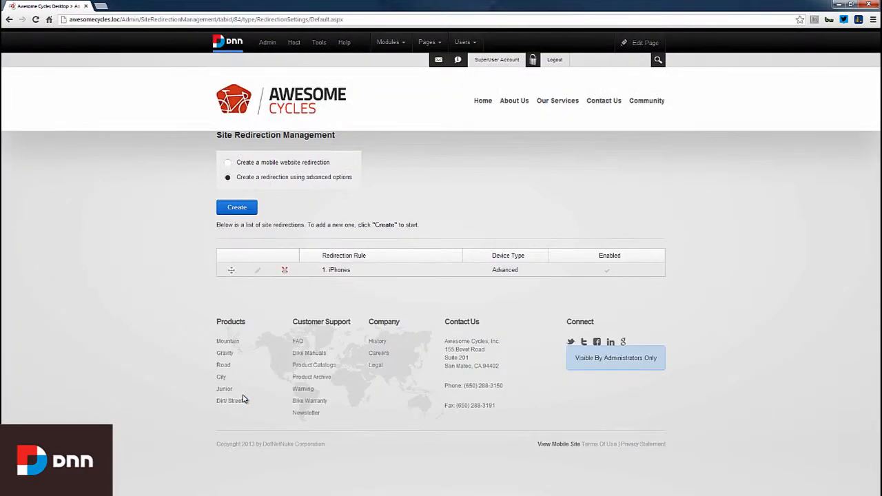